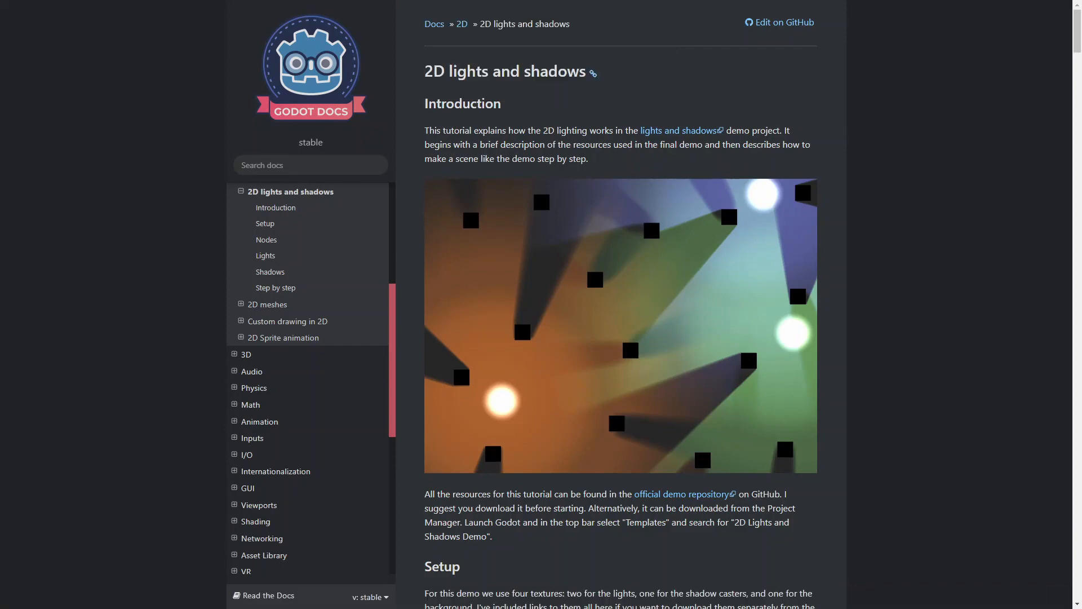
- Scroll the 2D viewport down to bring the RoomR wall torches into view
scroll(down, 3)
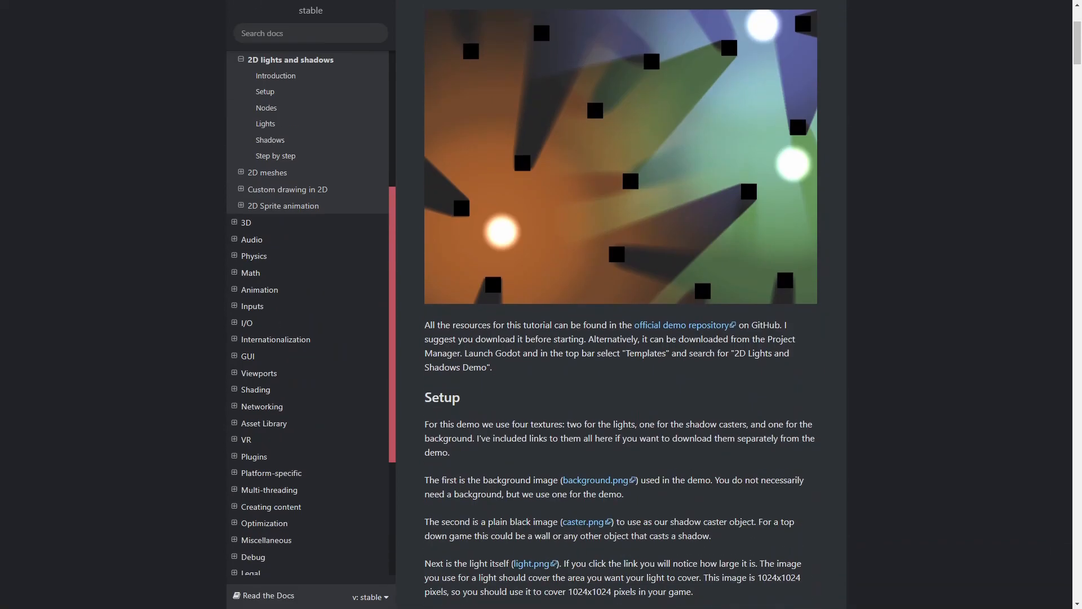
scroll(down, 3)
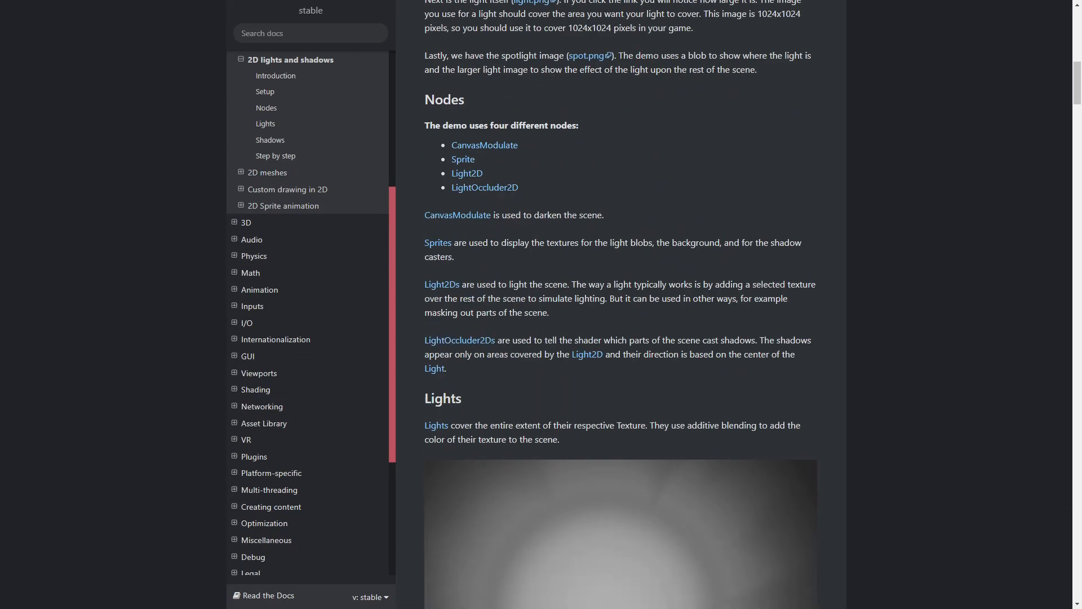
scroll(down, 3)
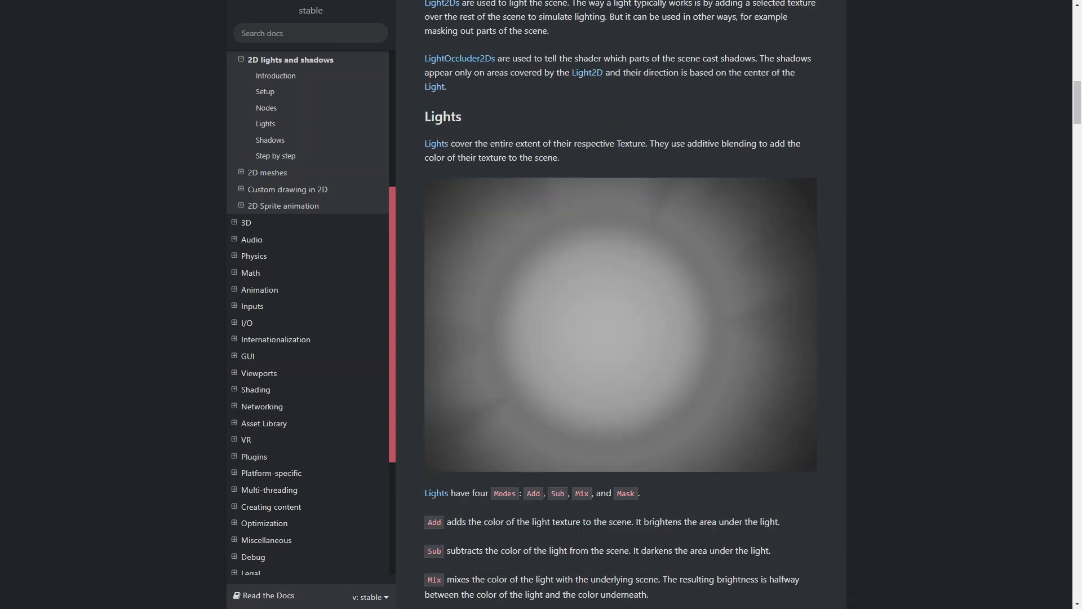
scroll(down, 3)
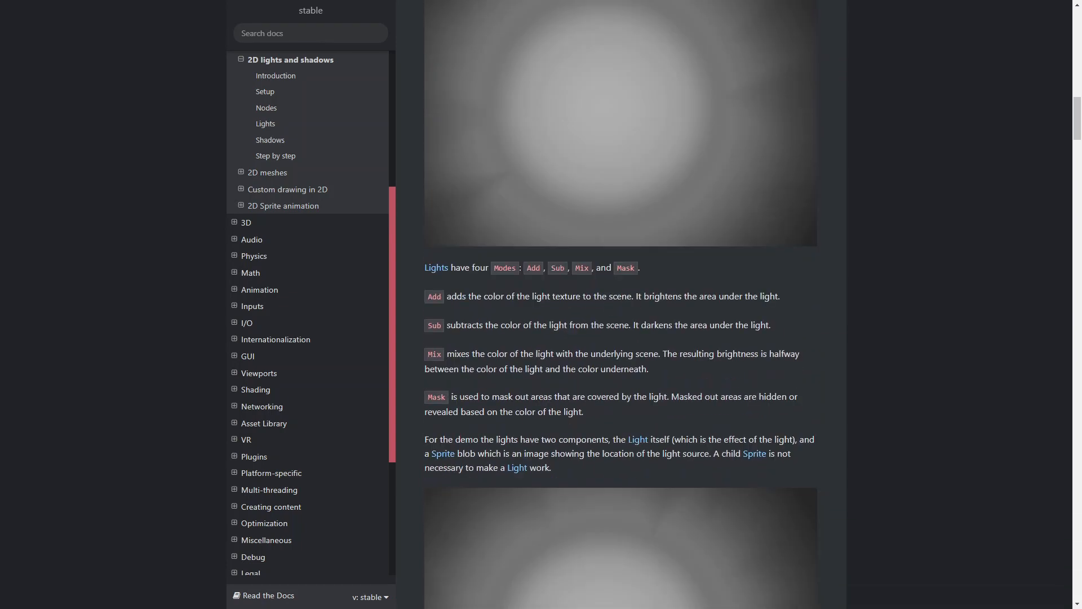
scroll(down, 3)
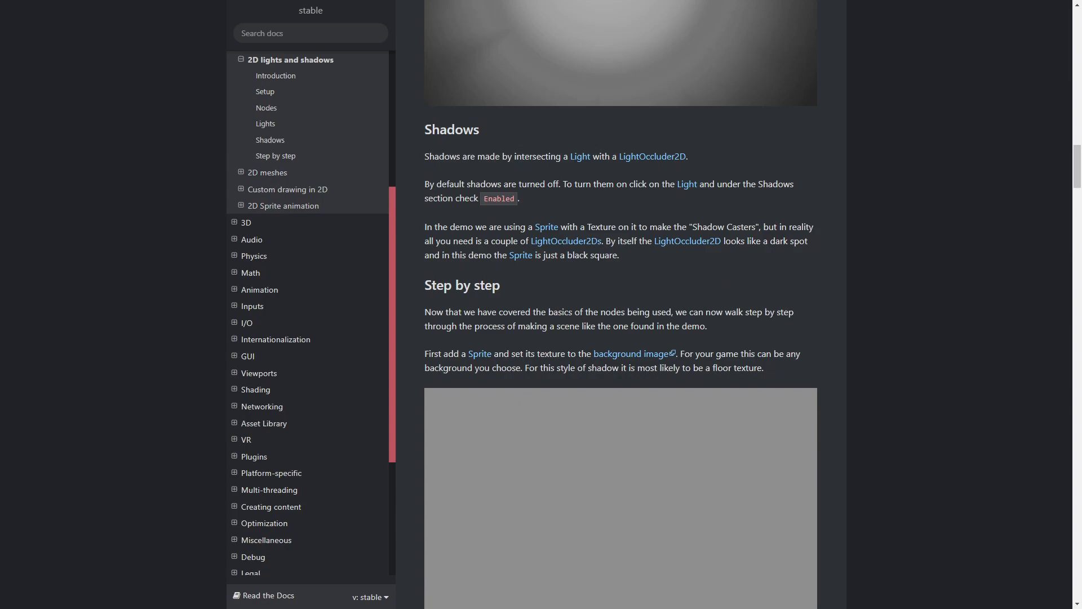
scroll(down, 3)
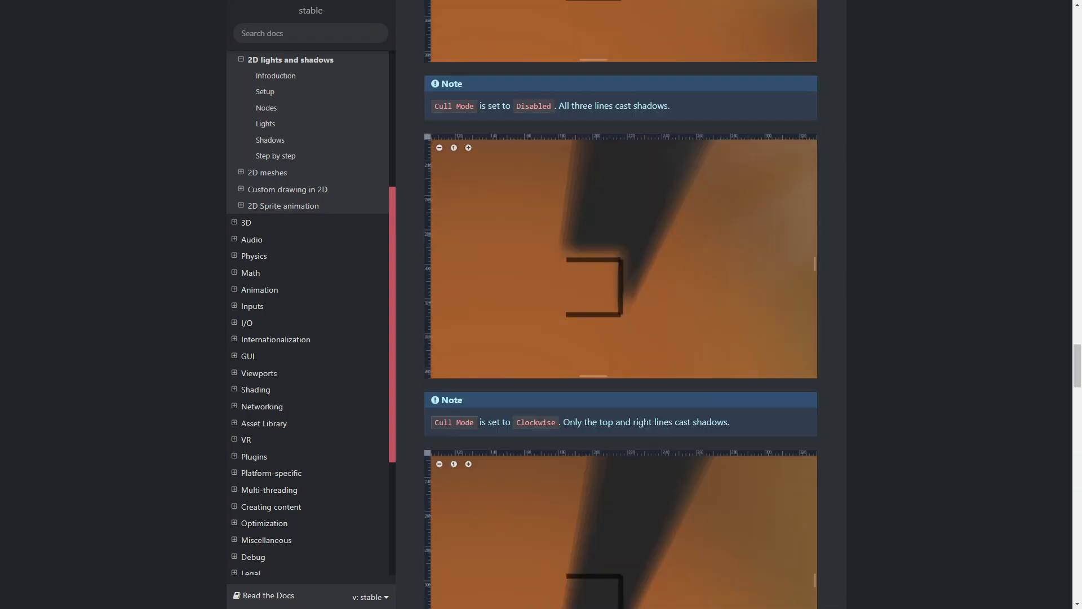
scroll(down, 3)
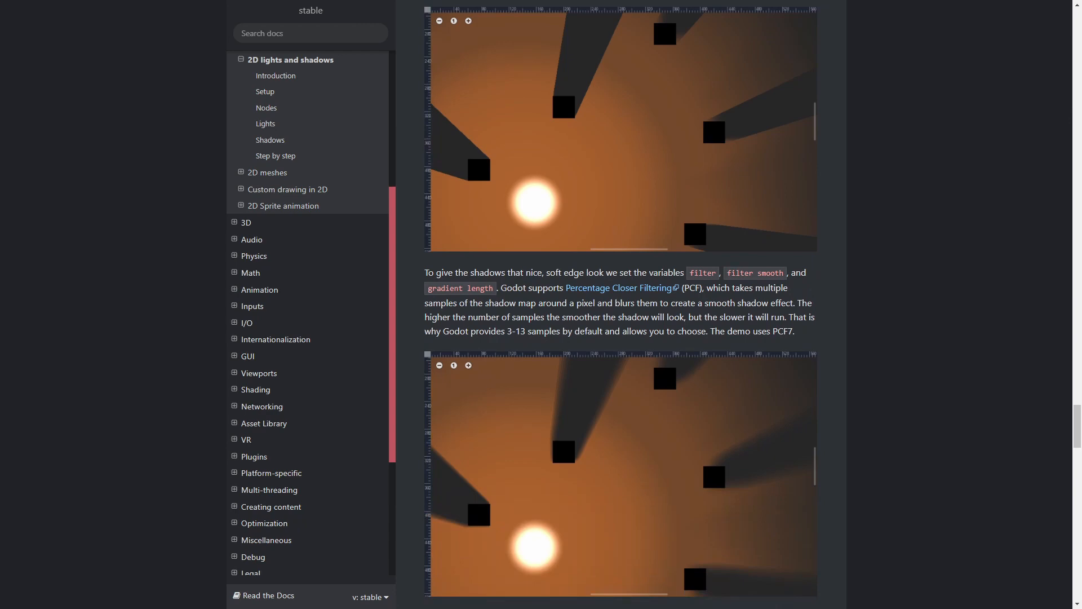
scroll(down, 3)
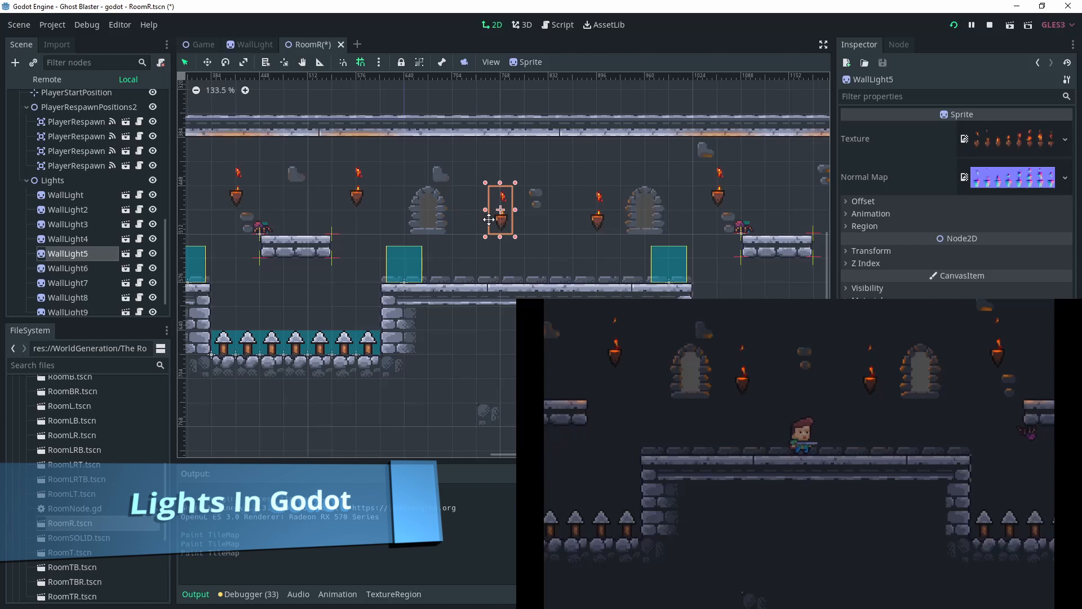
- Drag WallLight5 and WallLight6 to new spots between the arches while the running game updates
drag(500, 211, 549, 234)
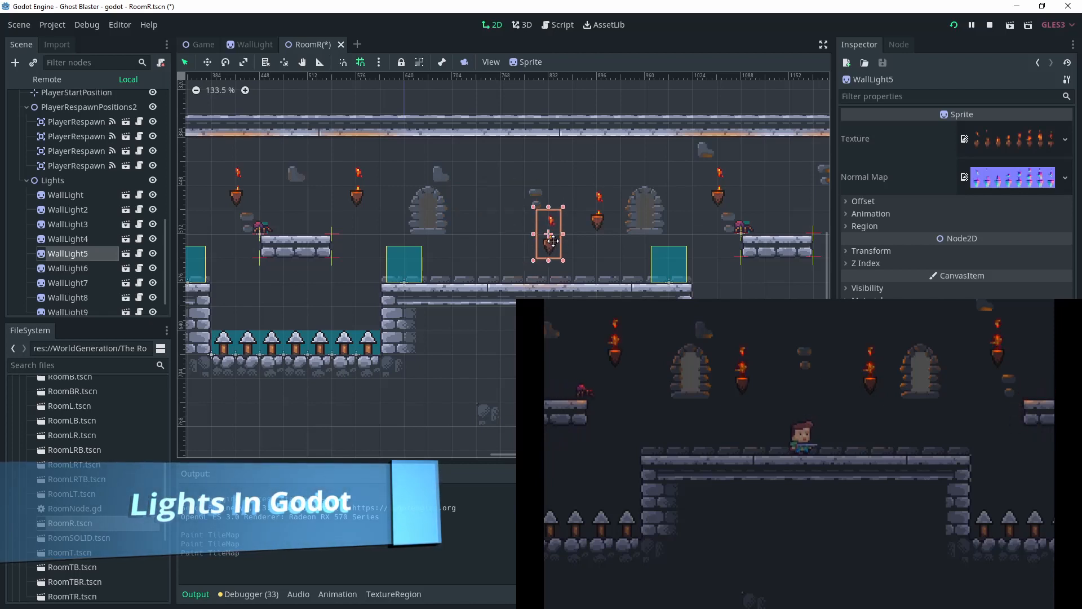
drag(549, 235, 524, 211)
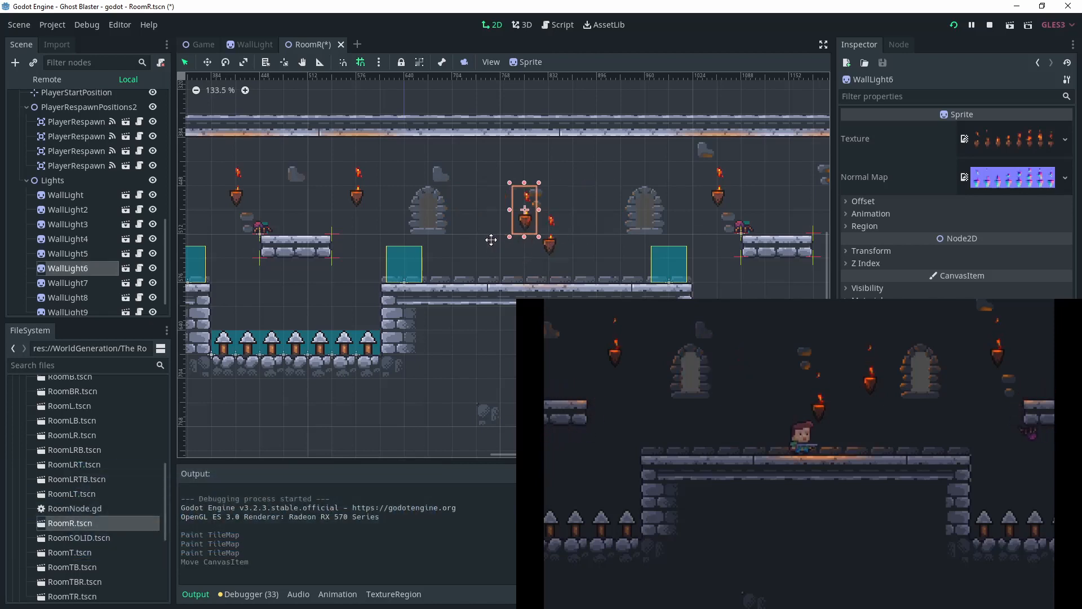
drag(523, 211, 475, 234)
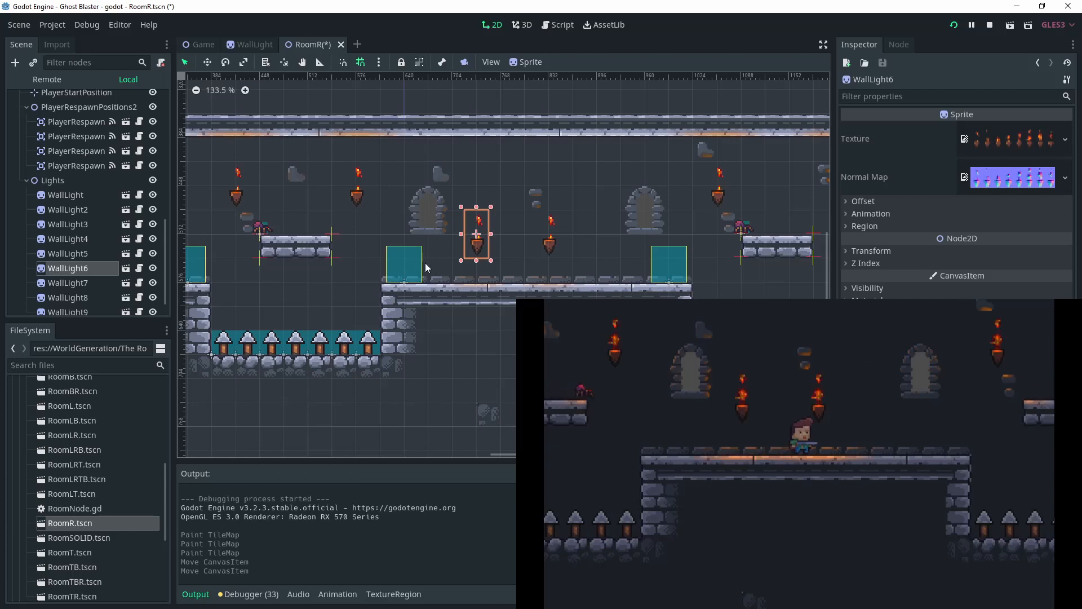
drag(475, 234, 379, 186)
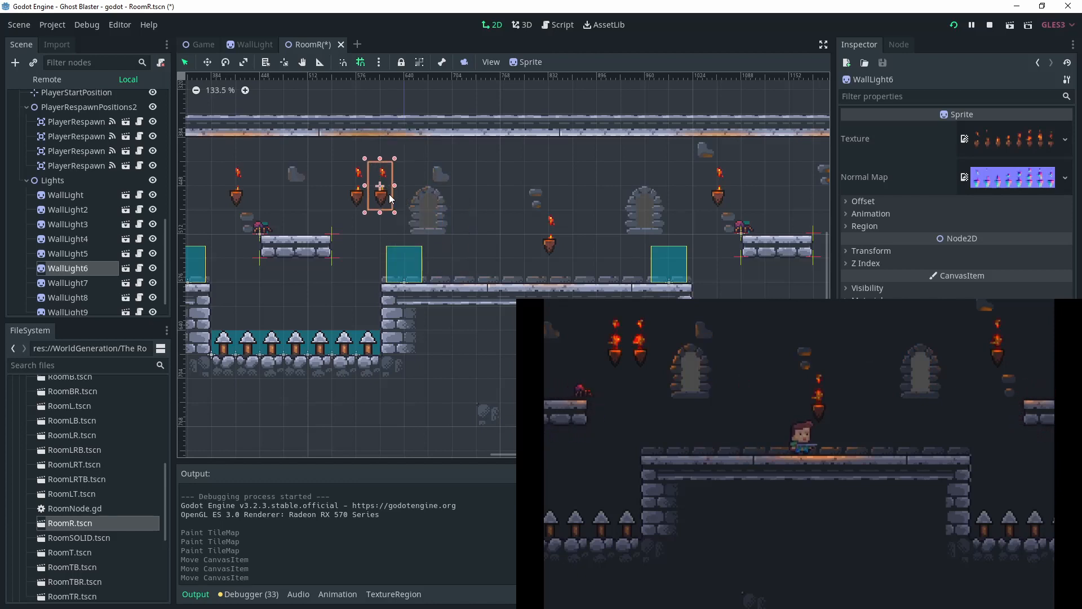
drag(379, 185, 474, 185)
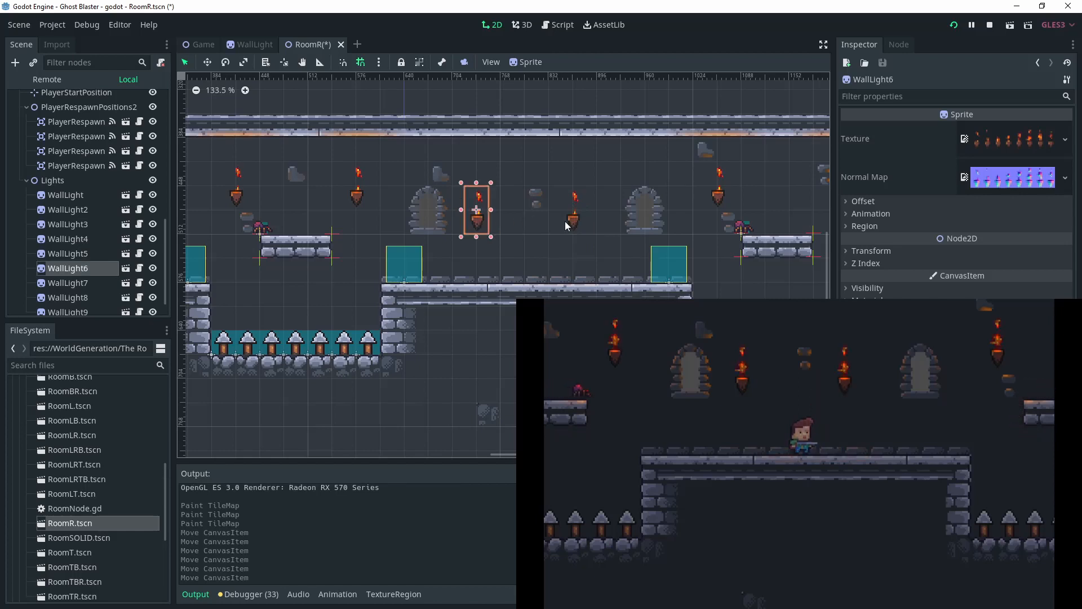
drag(475, 211, 595, 211)
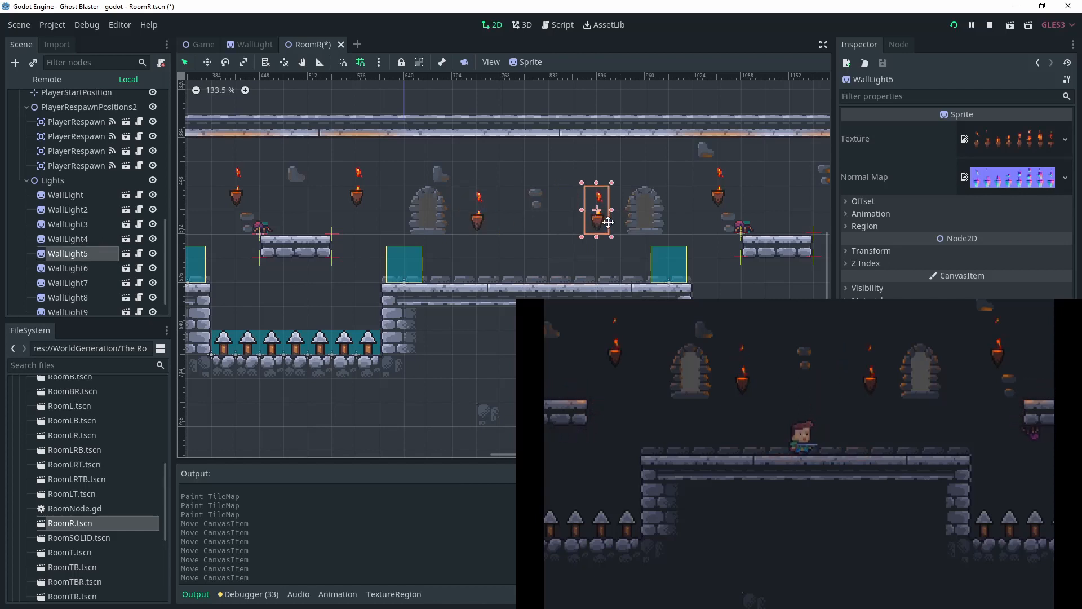
drag(597, 211, 670, 211)
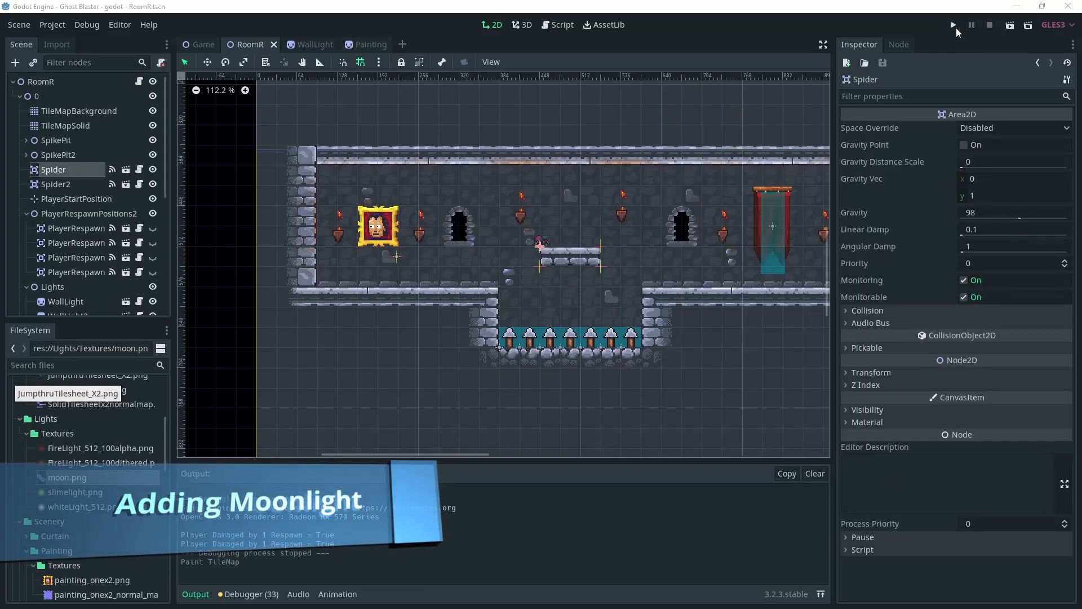
- Launch RoomR with Play Scene (F6) and return to the editor after testing
click(953, 25)
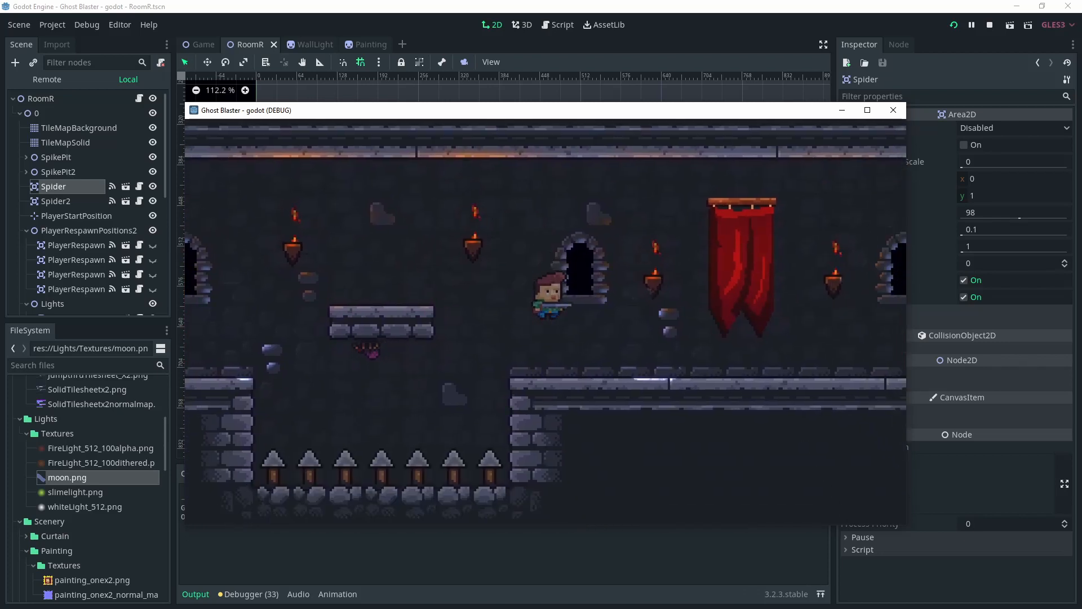
click(202, 44)
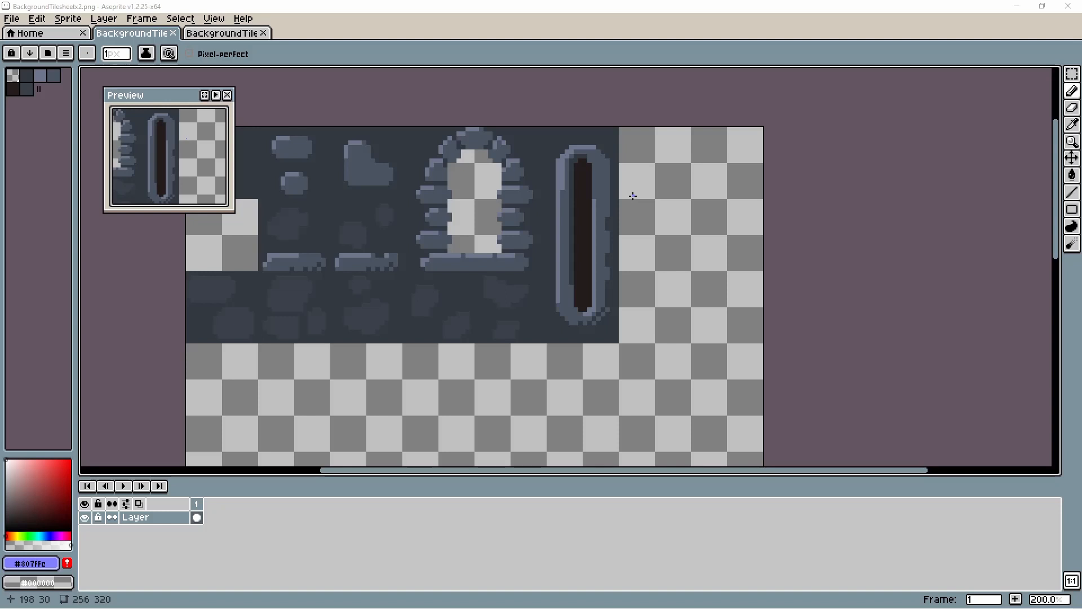
- Switch to the BackgroundTilesheetx2_normalmap.png document to view the tilesheet's normal map
click(222, 32)
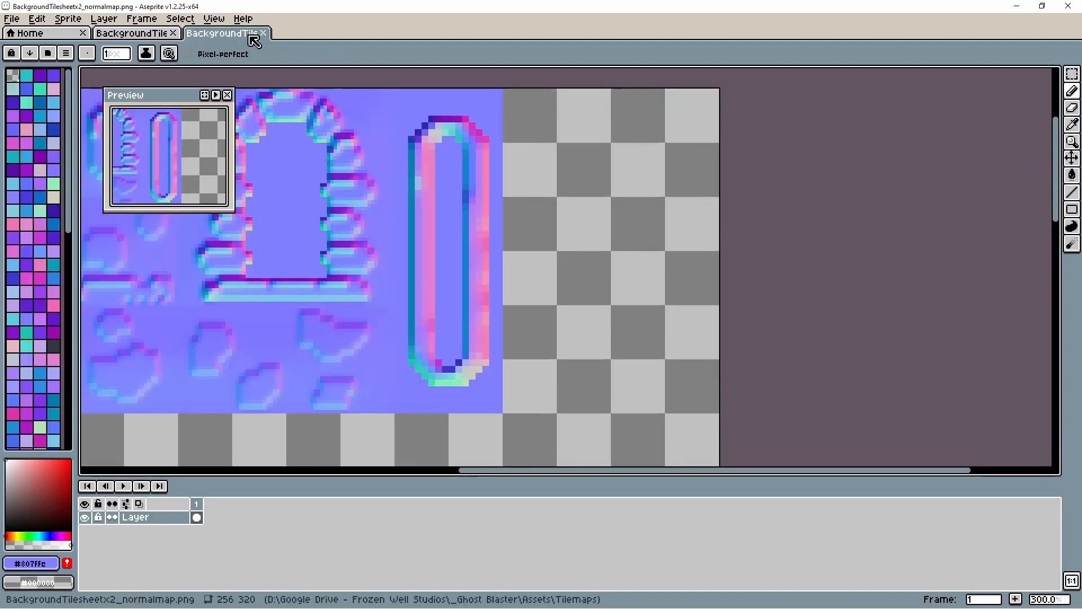